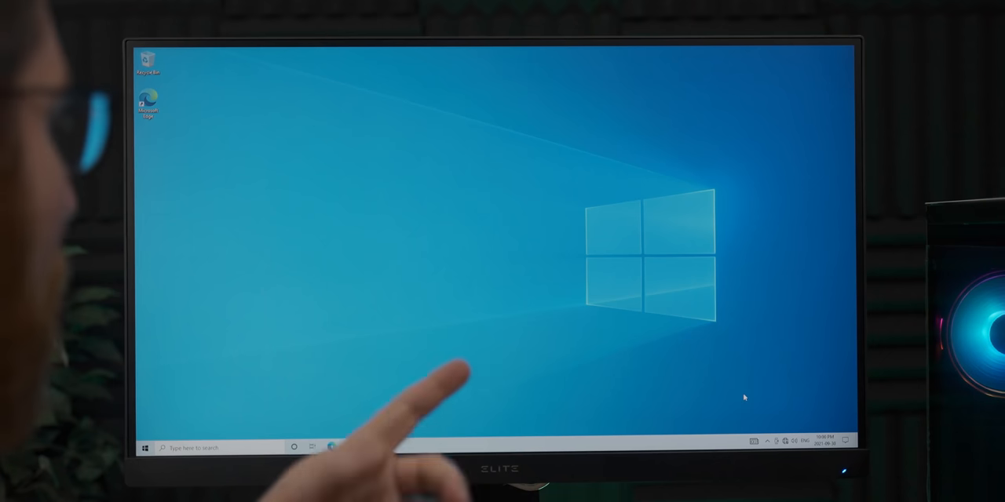
- Open the Start menu and reach the security options screen via Ctrl+Alt+Delete
left_click(145, 447)
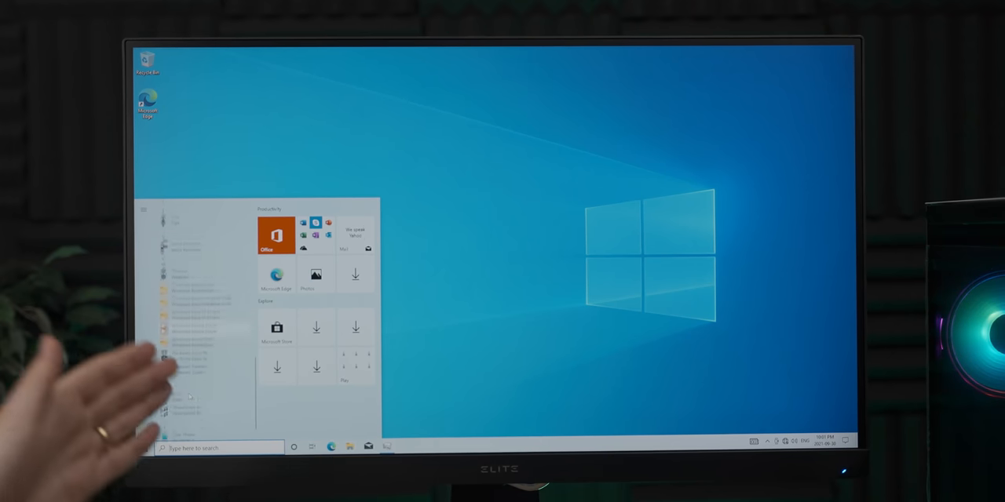
scroll("down", 3)
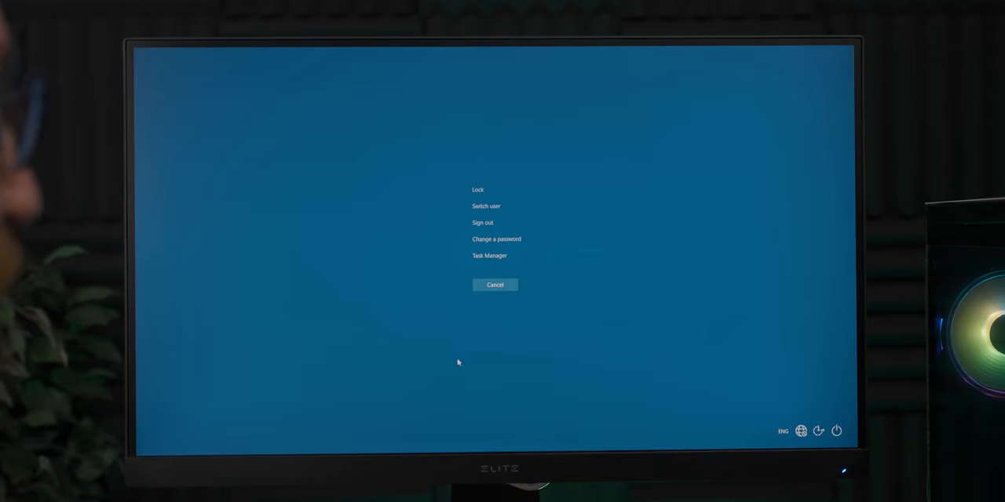
- Launch Task Manager, check the memory performance page, then close it
left_click(490, 255)
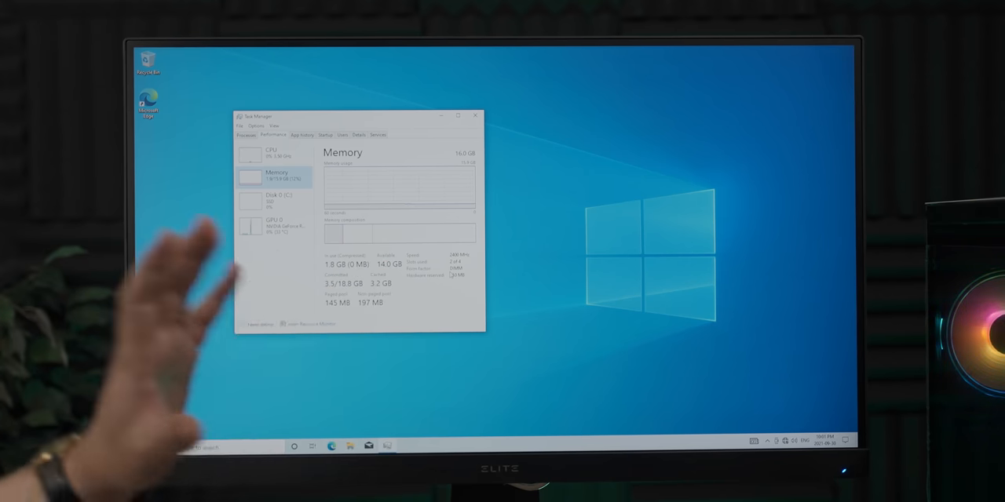
left_click_drag(354, 117, 454, 127)
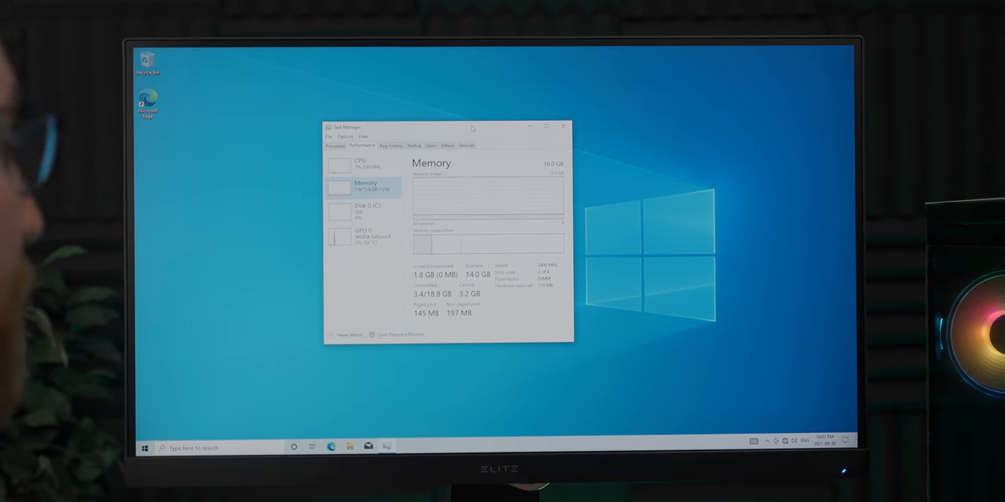
left_click(565, 127)
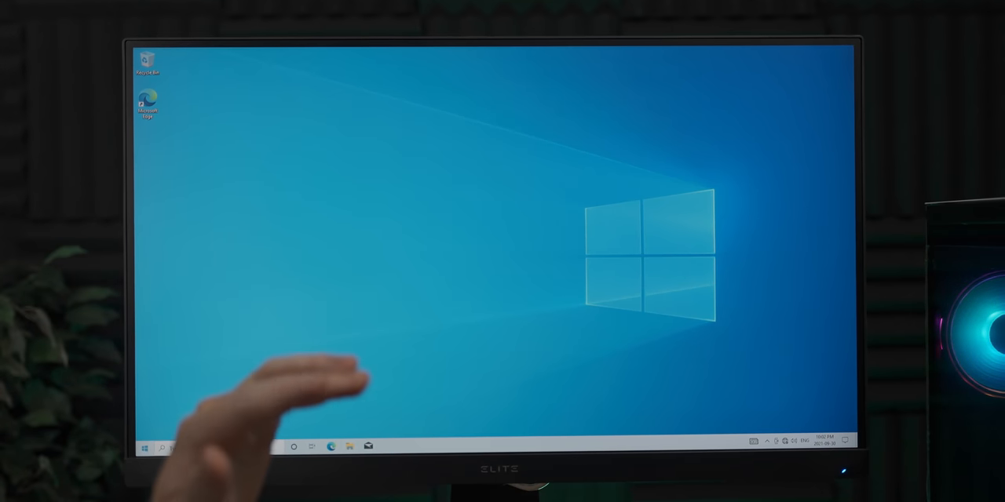
- Reboot into the ASUS BIOS and switch CHA1 FAN in Q-Fan Control to PWM
left_click(145, 447)
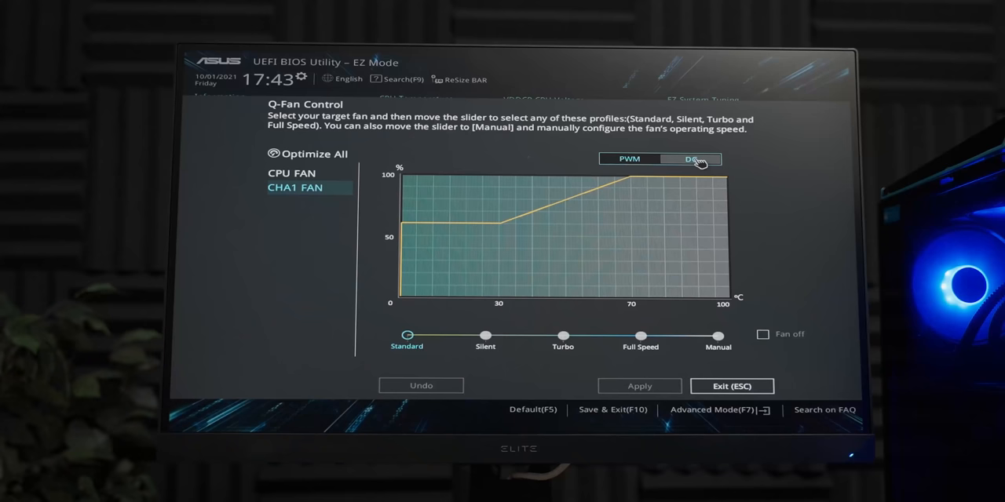
left_click(628, 159)
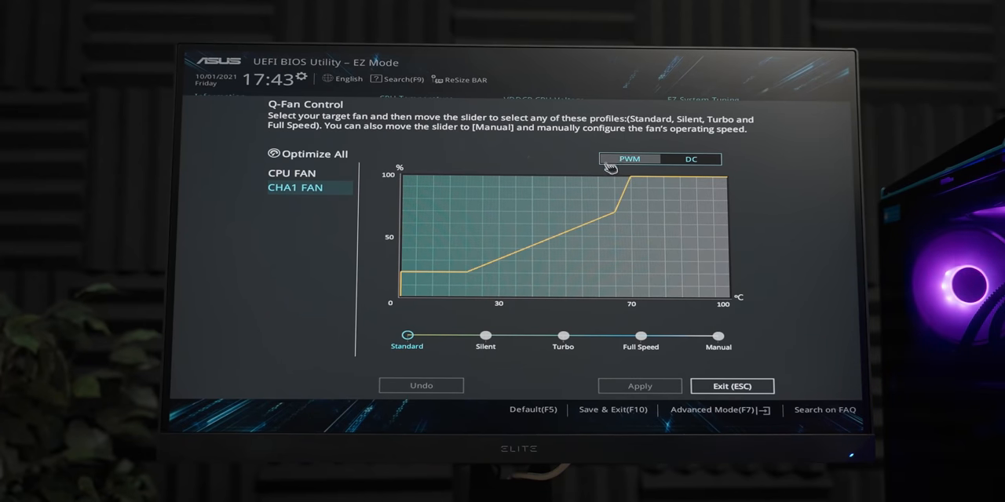